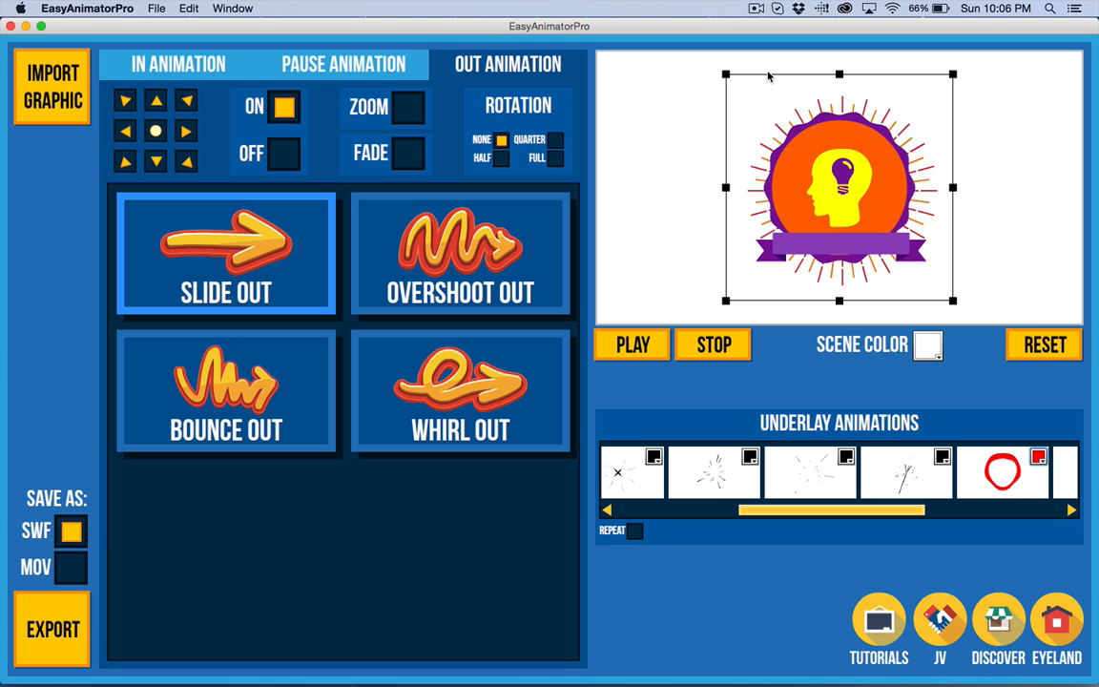
mouse_move(726, 86)
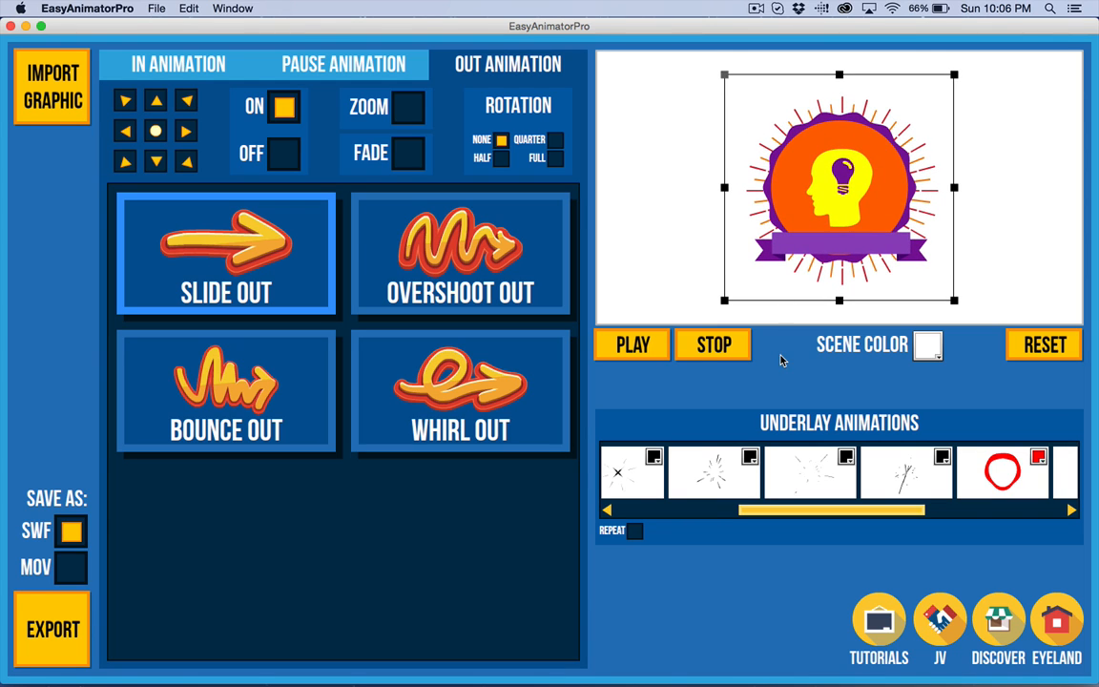
mouse_move(84, 98)
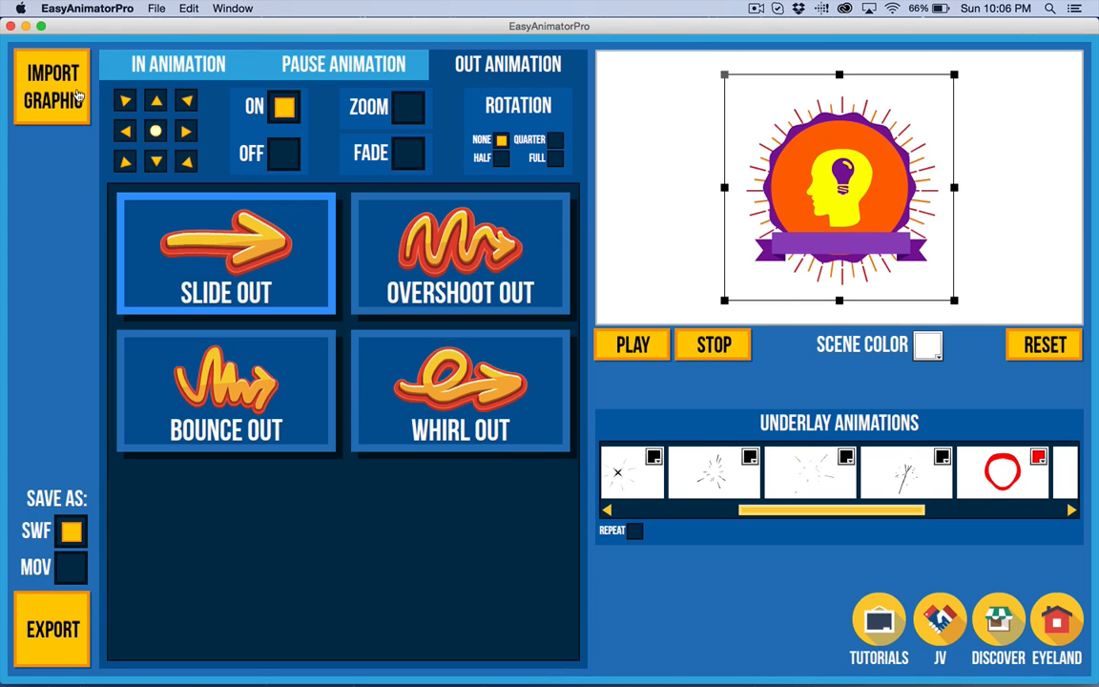
Import a computer-design SVG, then replace it with demo.swf from the Desktop.
left_click(51, 86)
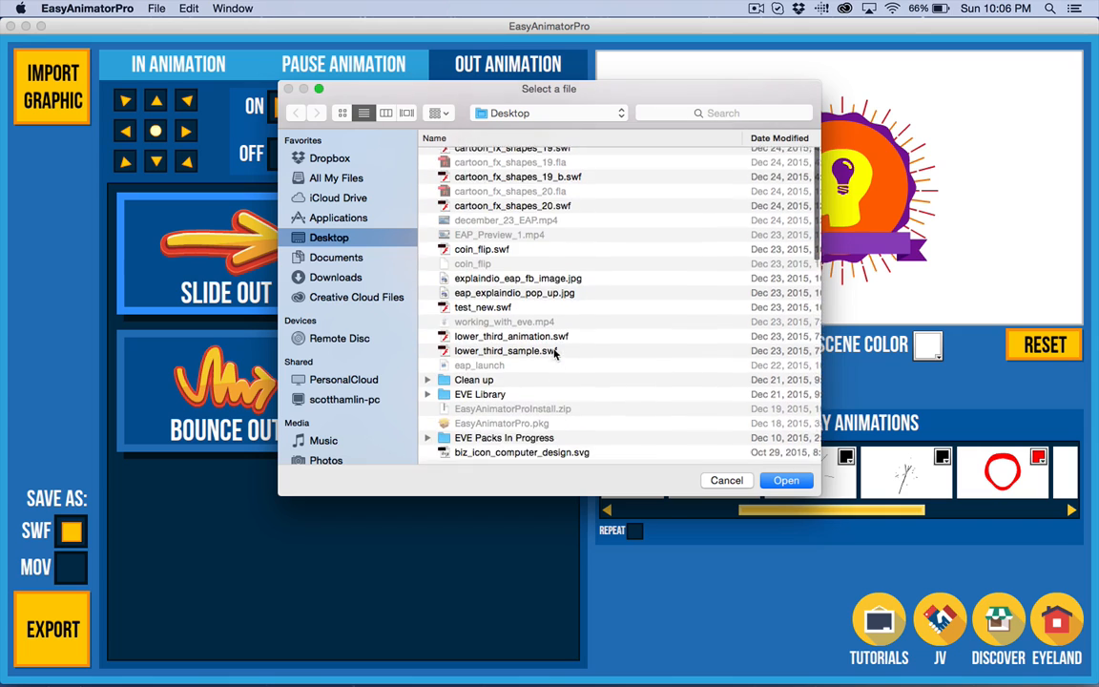
left_click(521, 453)
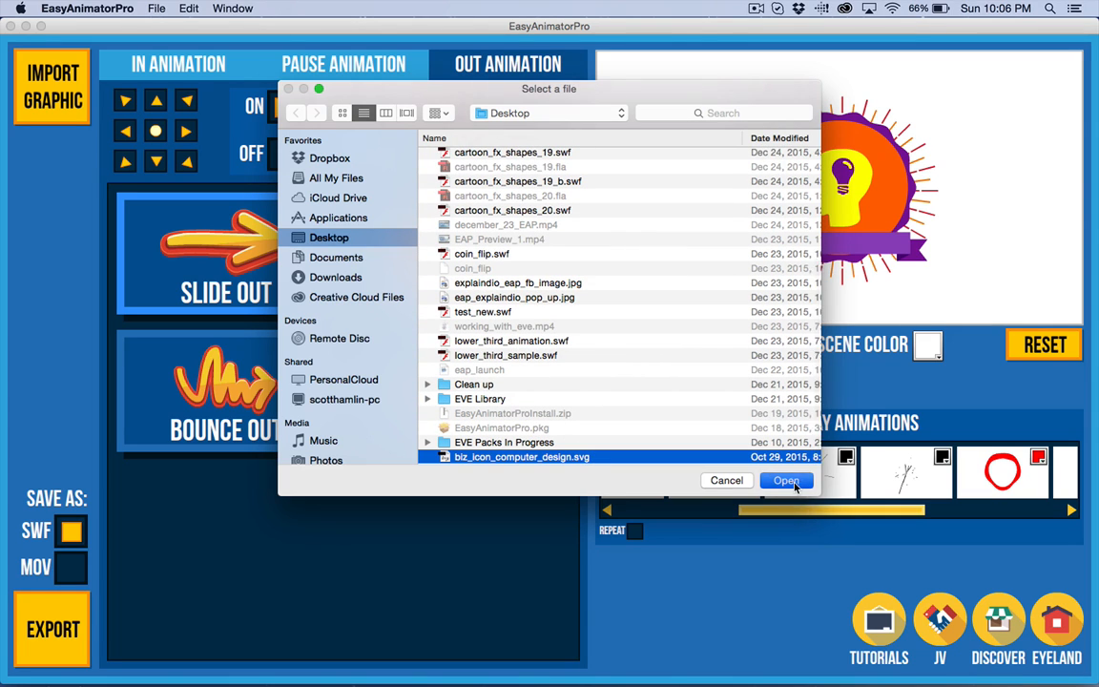
left_click(785, 480)
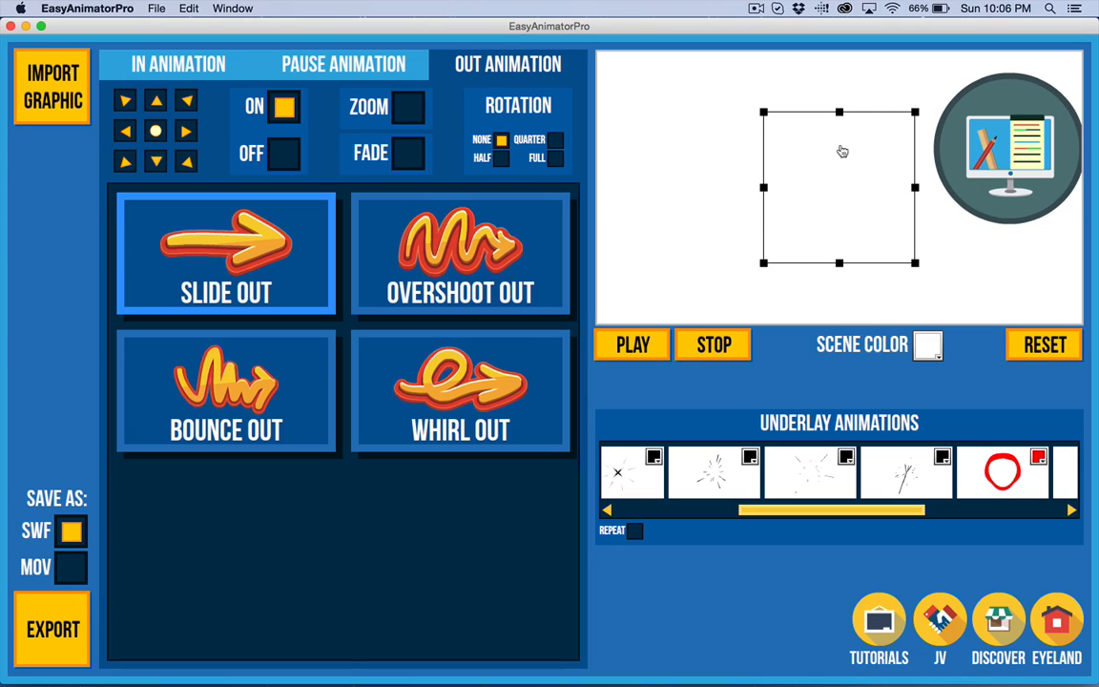
mouse_move(829, 191)
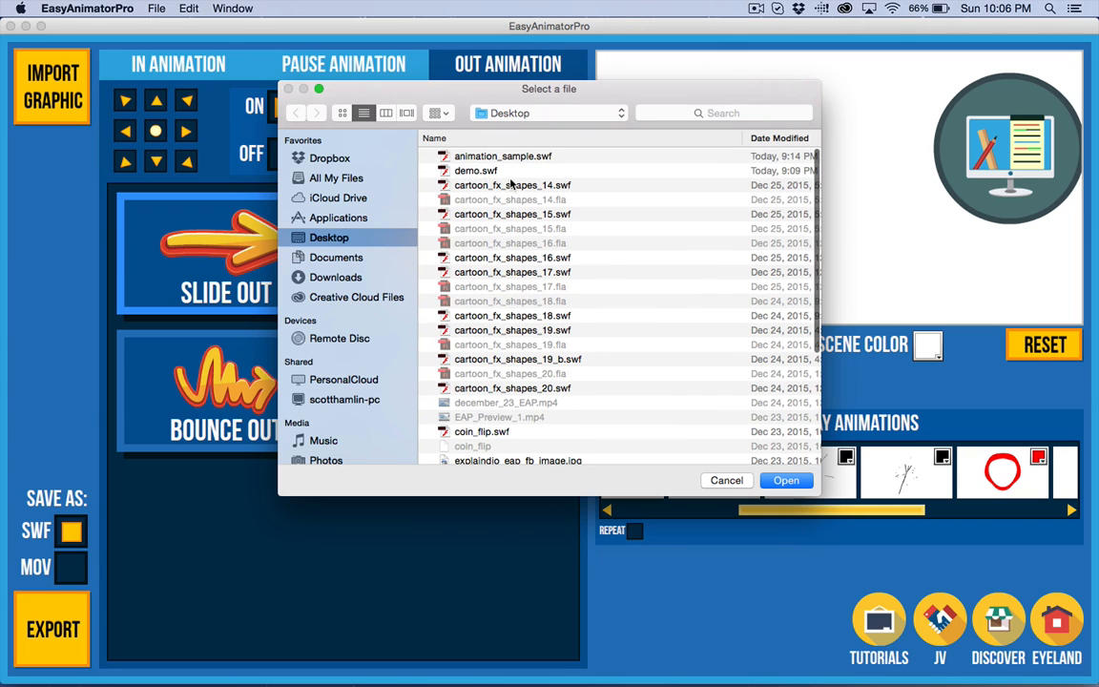
left_click(476, 170)
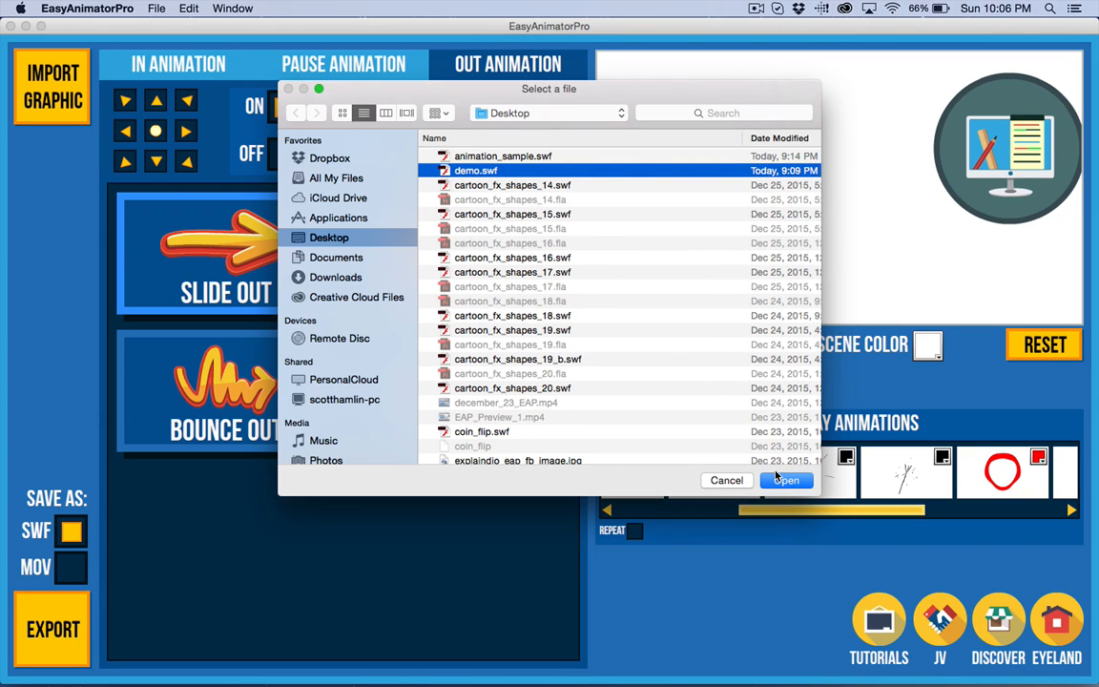
left_click(785, 480)
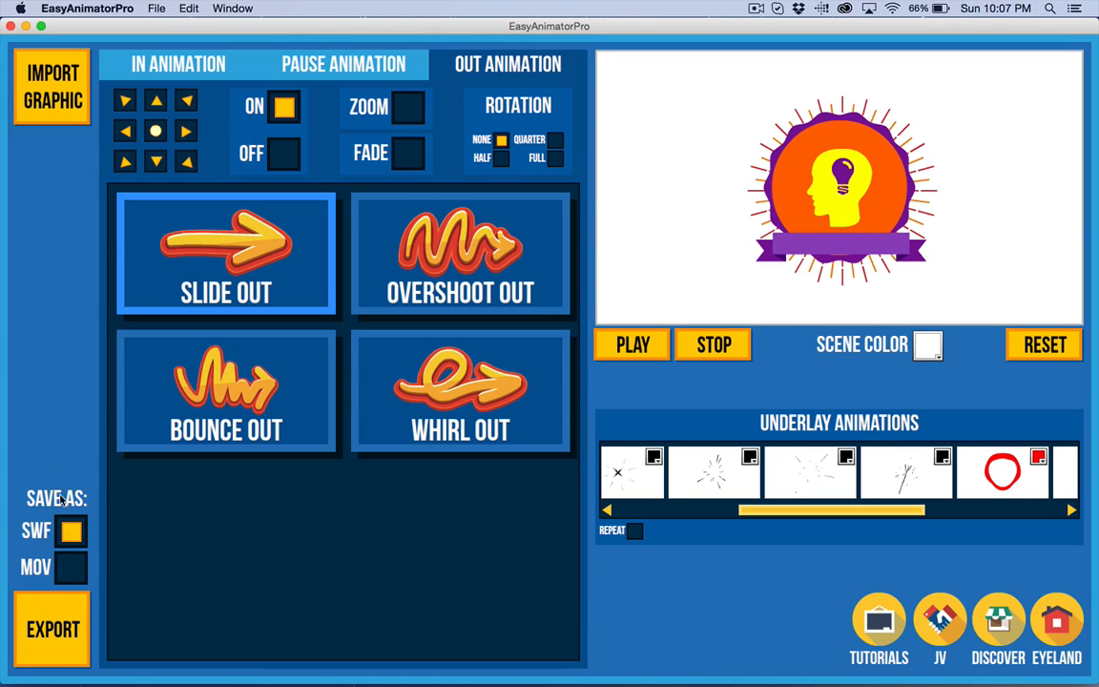
mouse_move(24, 312)
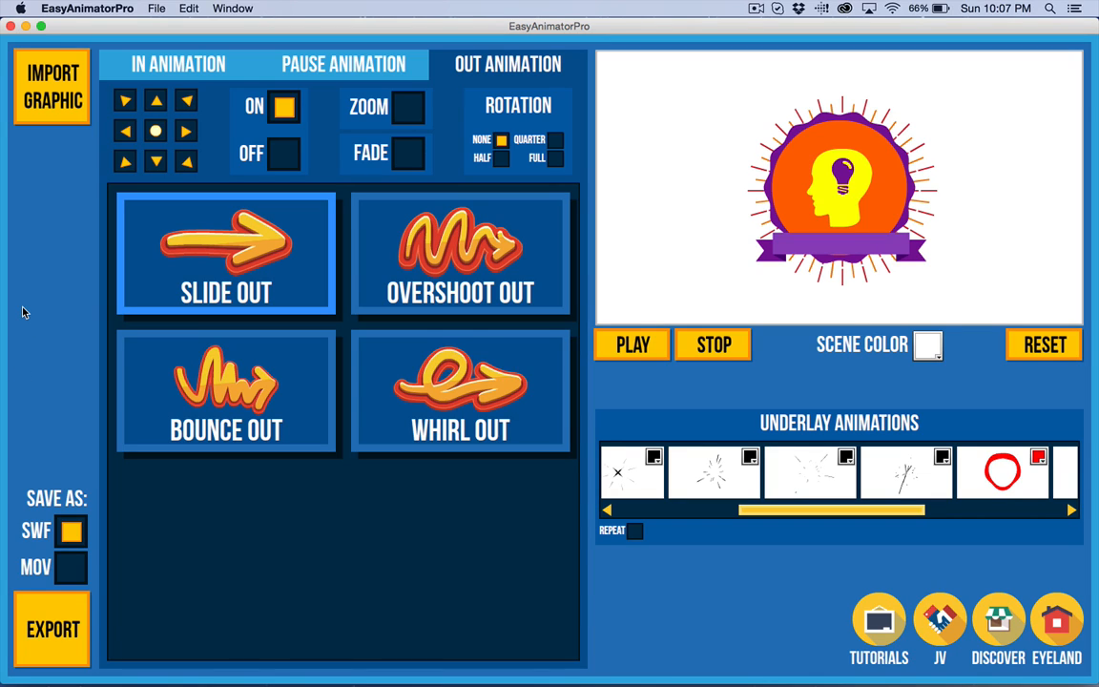
mouse_move(697, 428)
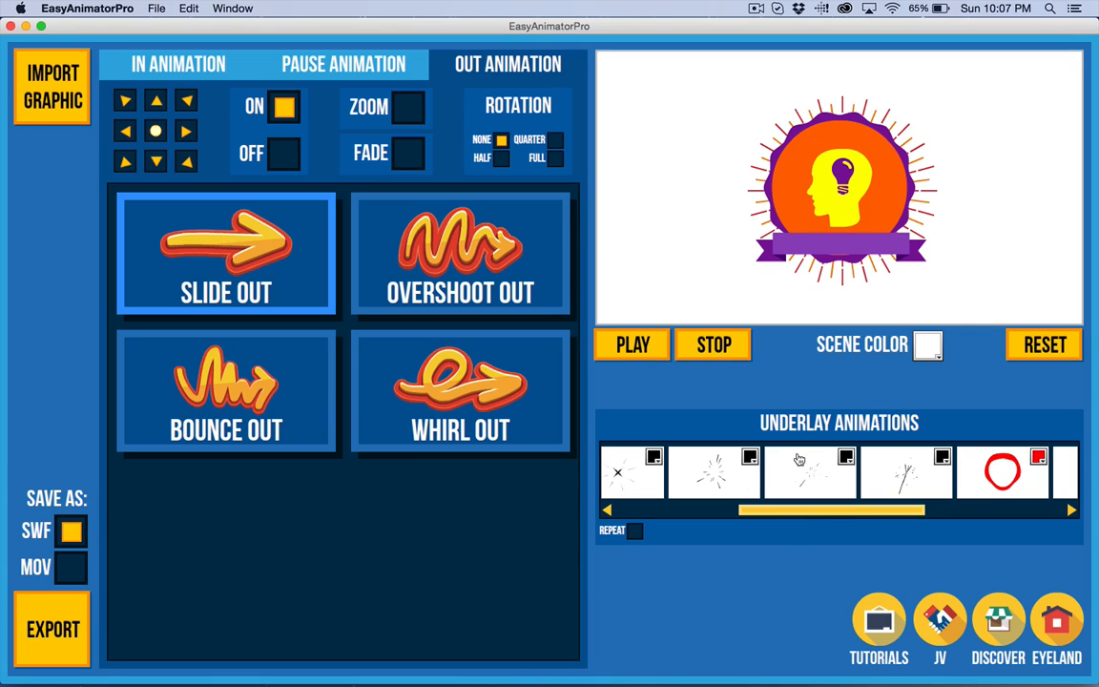
mouse_move(886, 378)
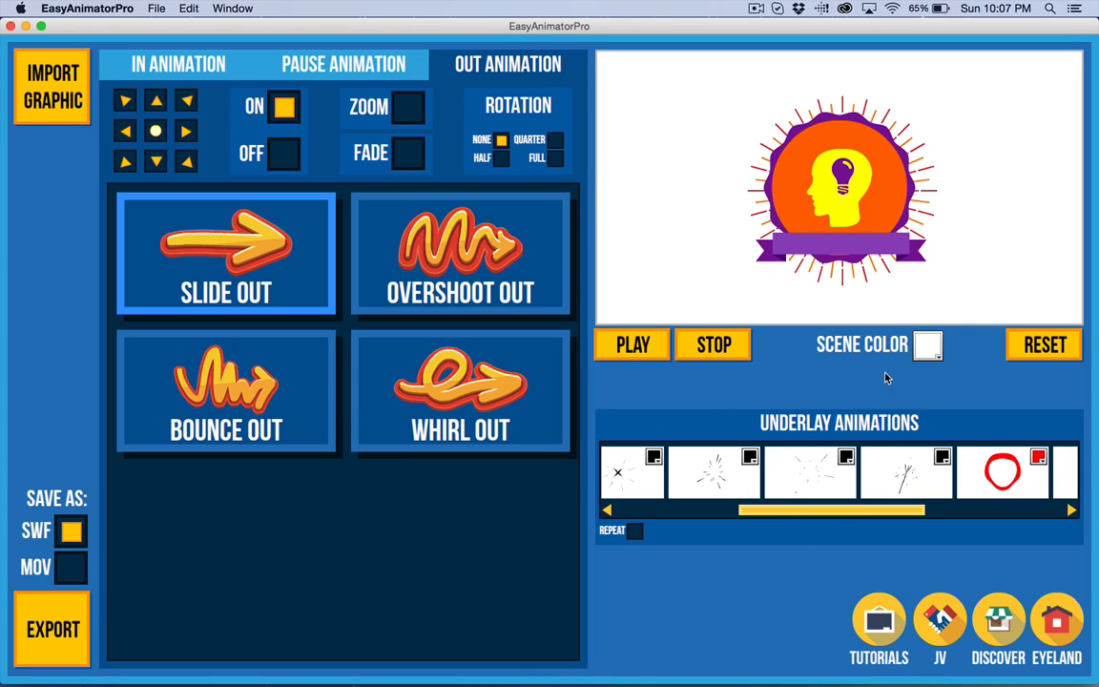
left_click(927, 346)
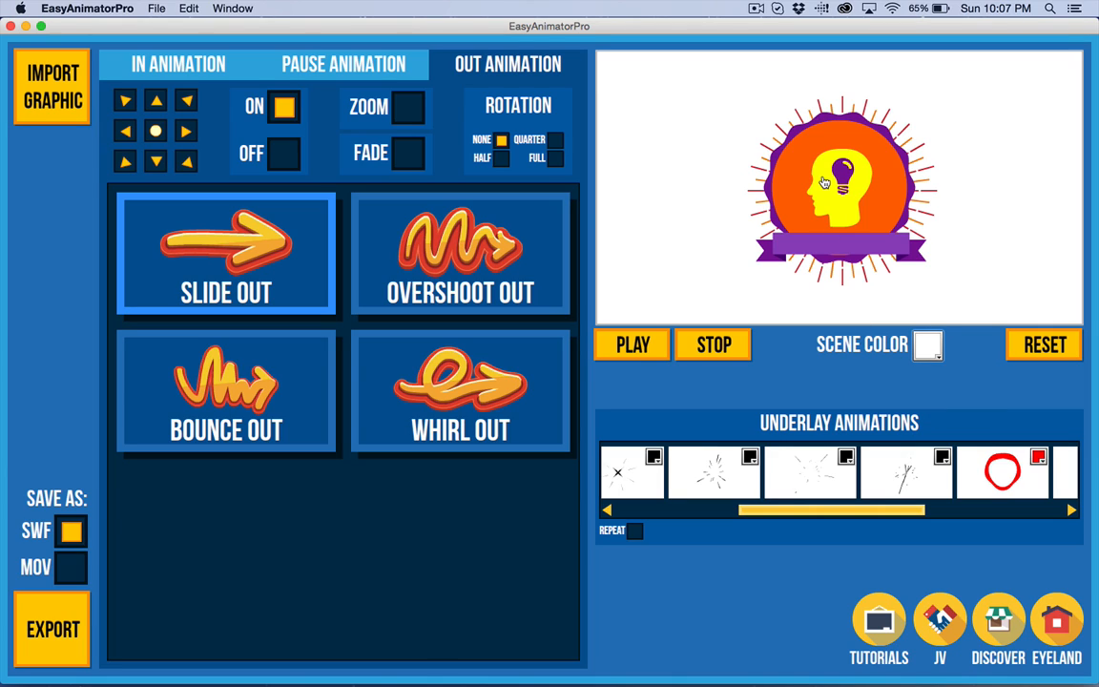
left_click(927, 345)
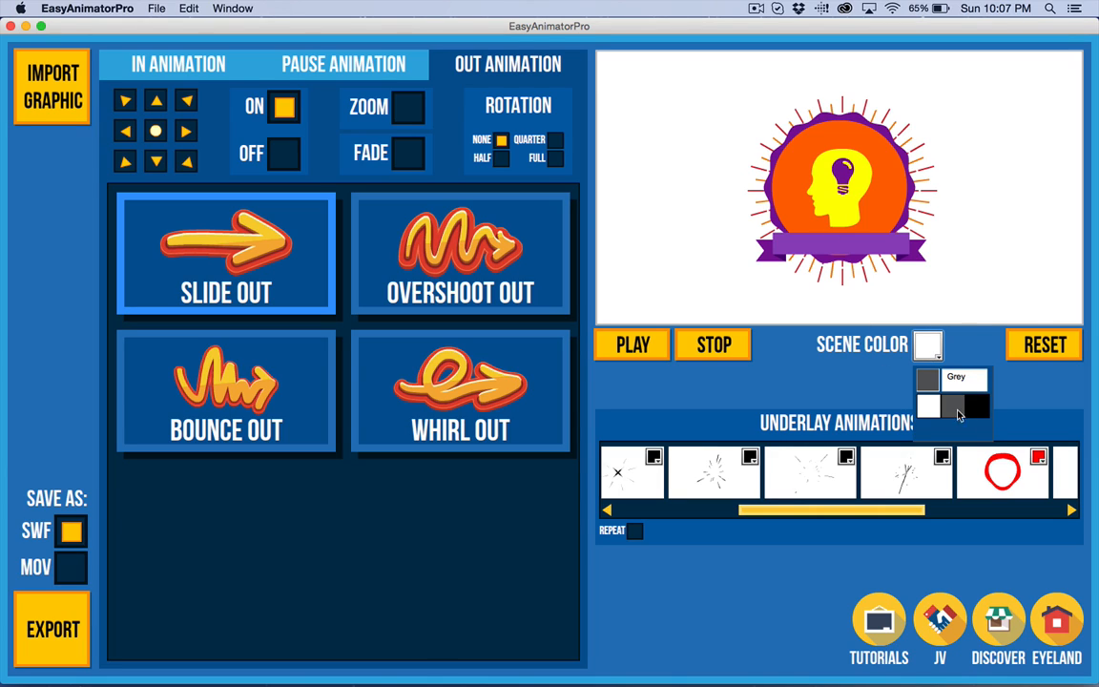
mouse_move(789, 80)
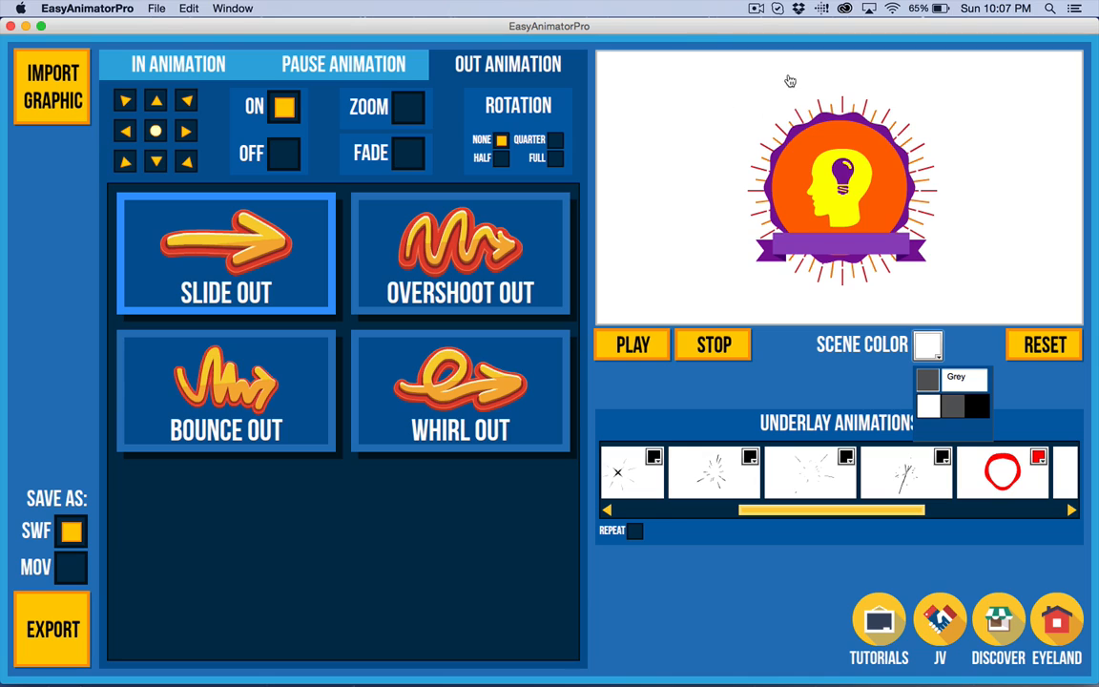
mouse_move(844, 189)
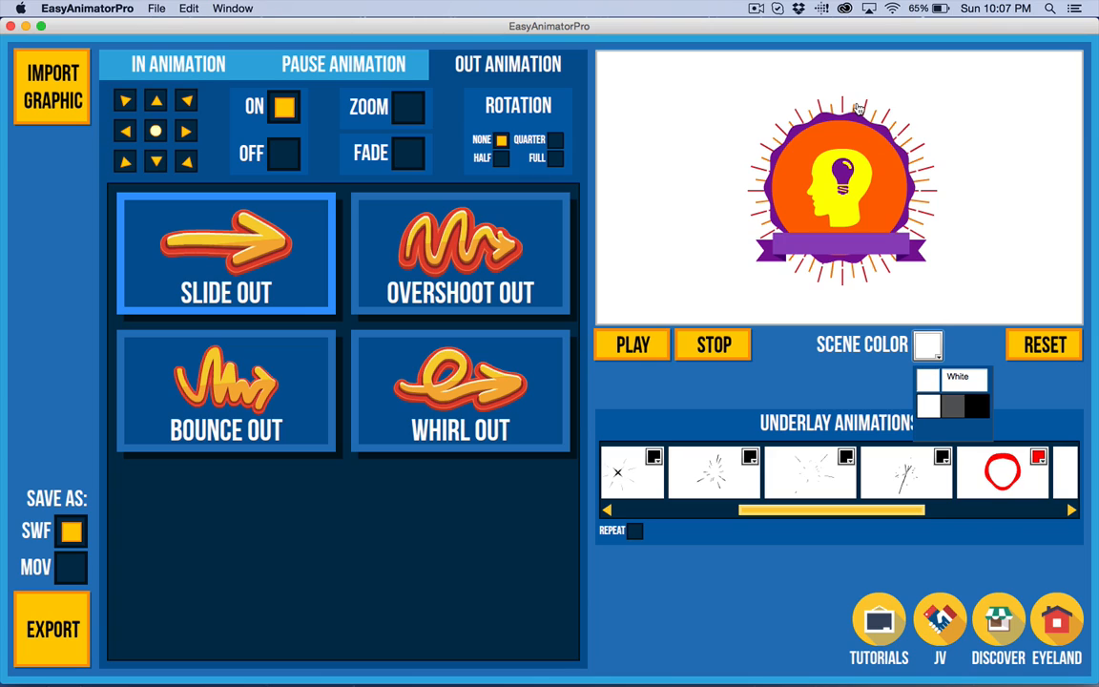
mouse_move(943, 331)
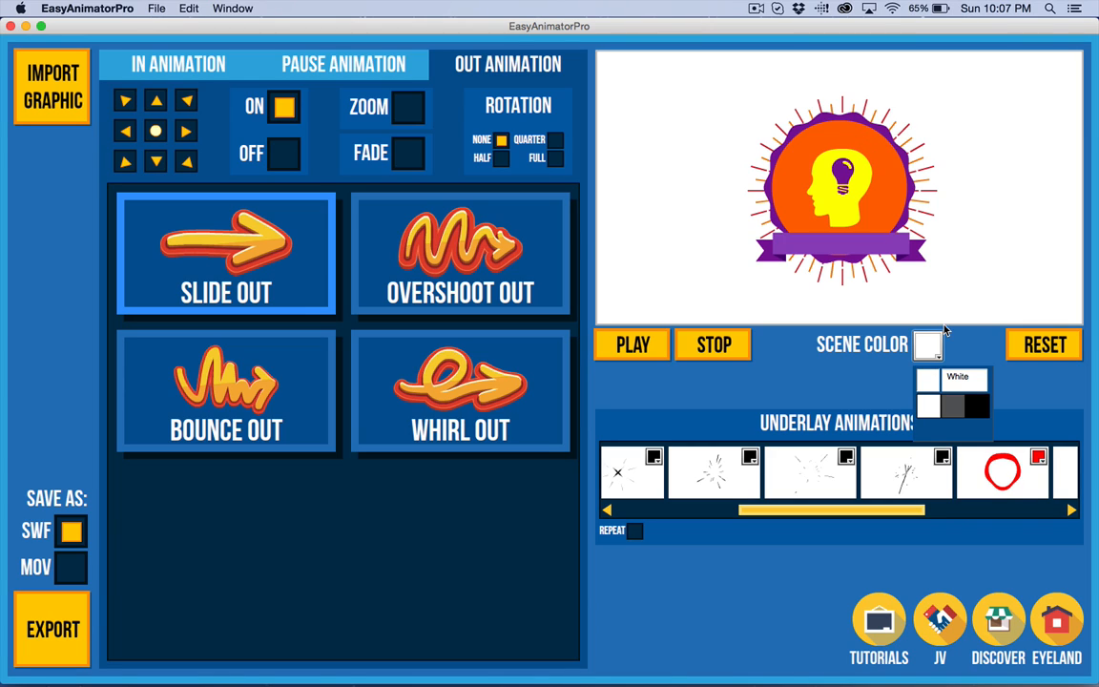
left_click(927, 345)
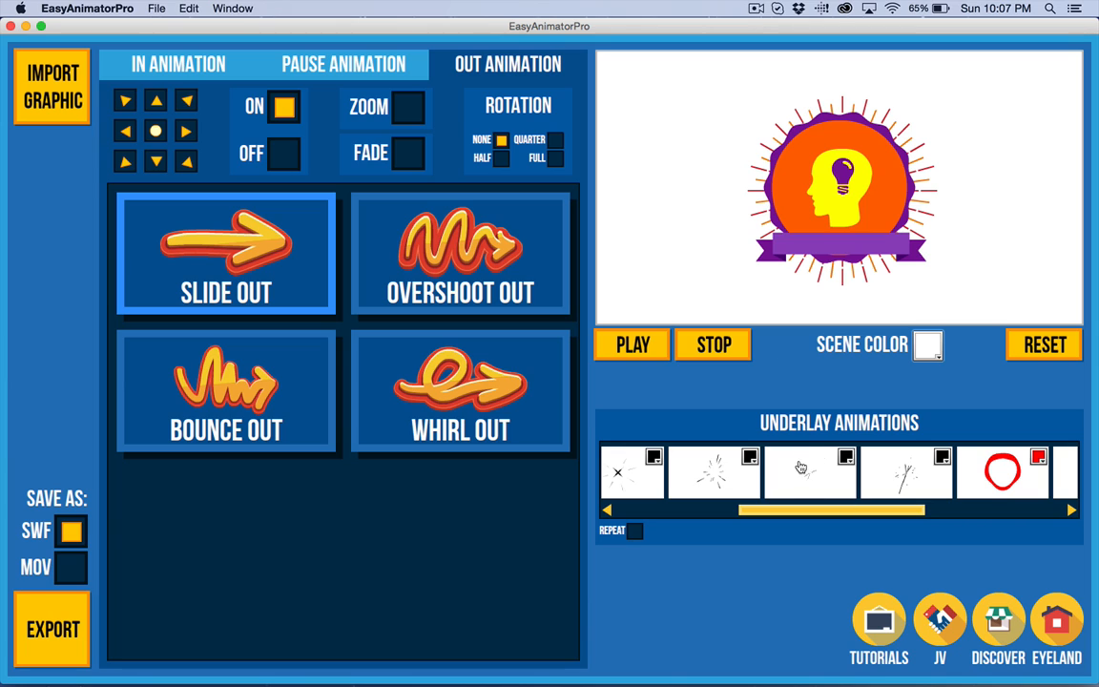
mouse_move(845, 461)
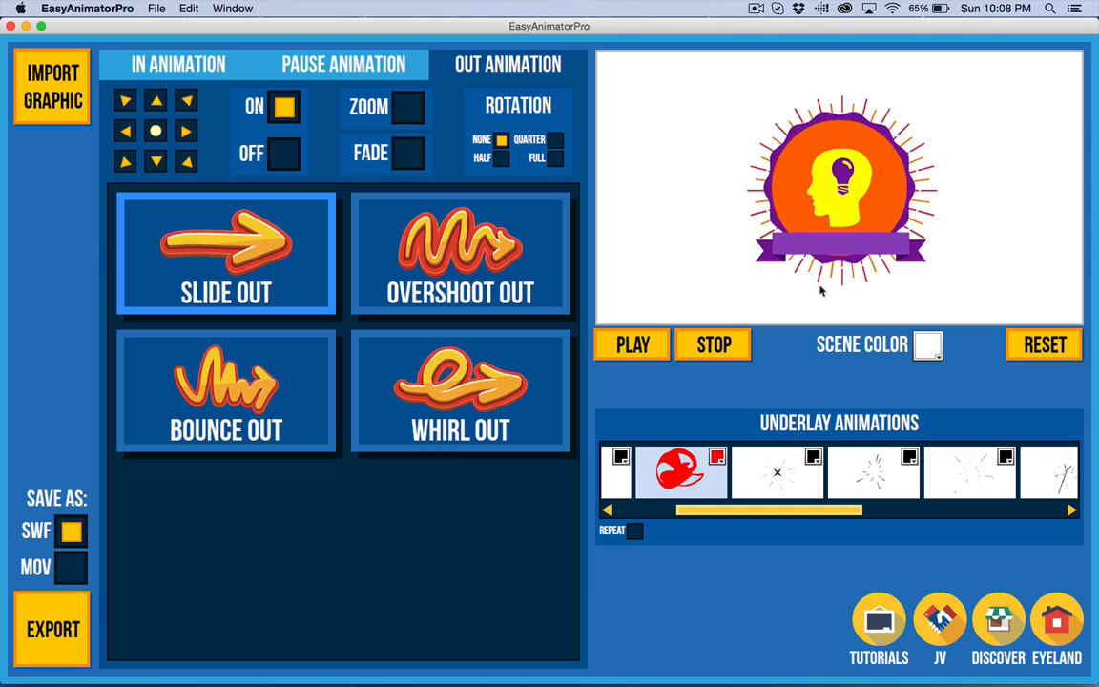
mouse_move(802, 429)
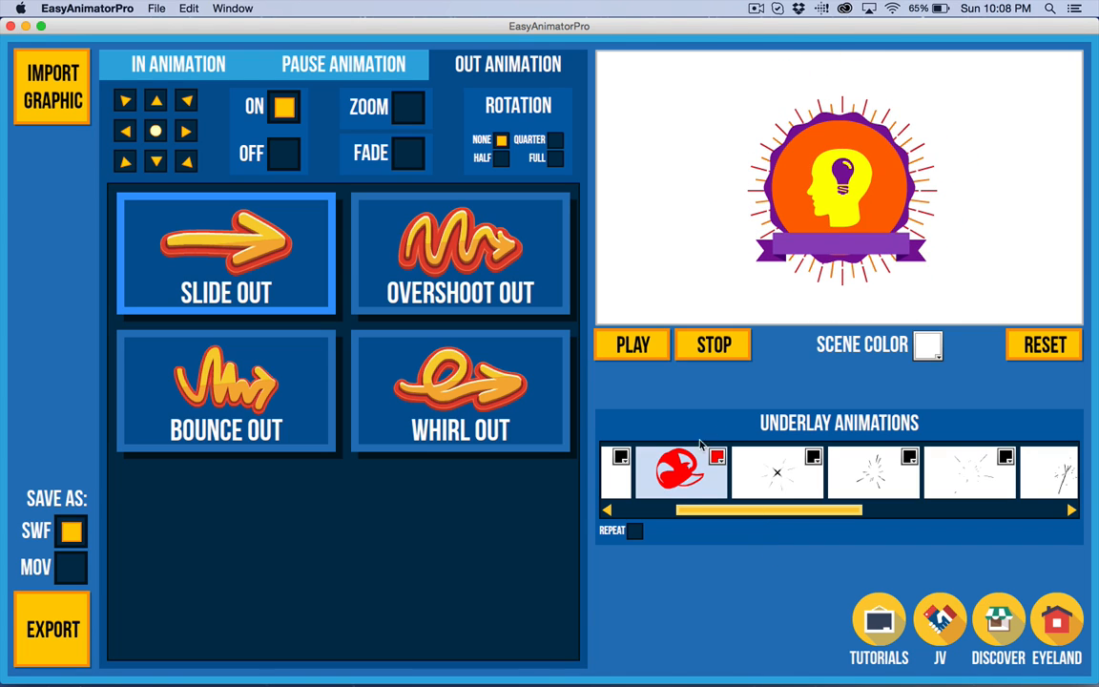
mouse_move(713, 496)
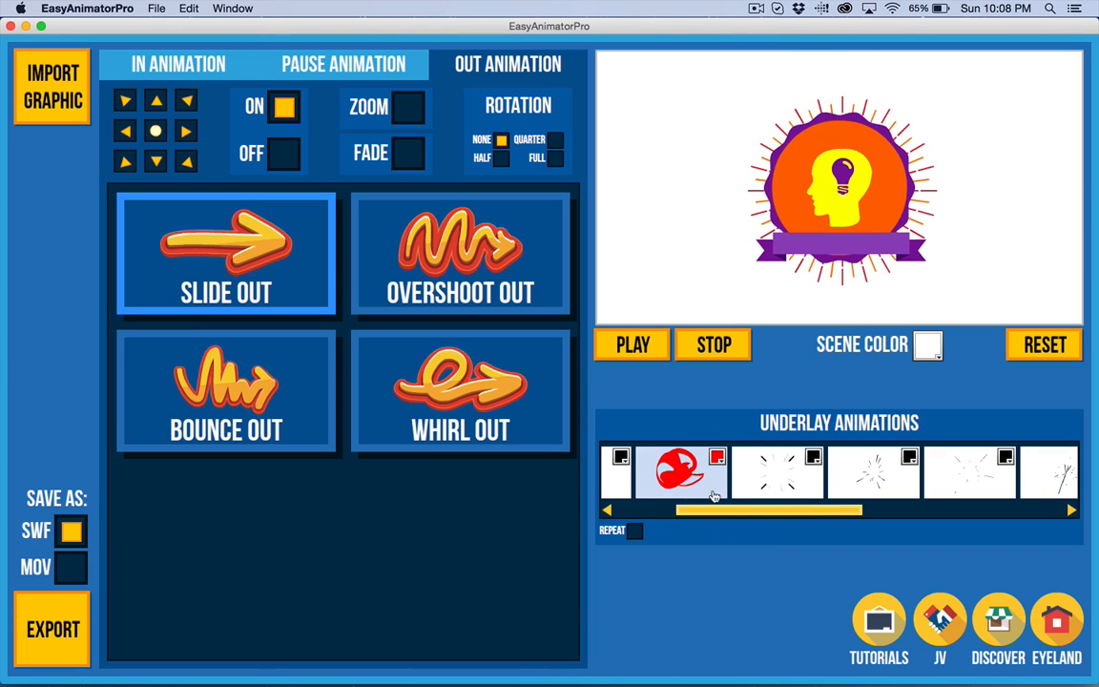
mouse_move(742, 492)
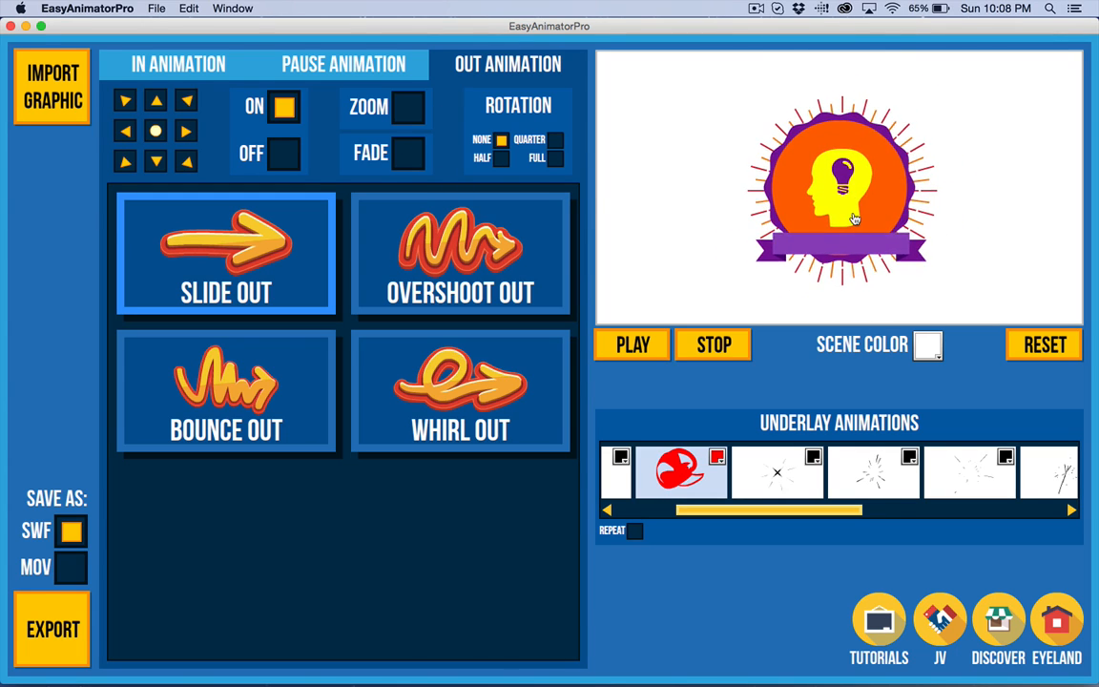
mouse_move(816, 167)
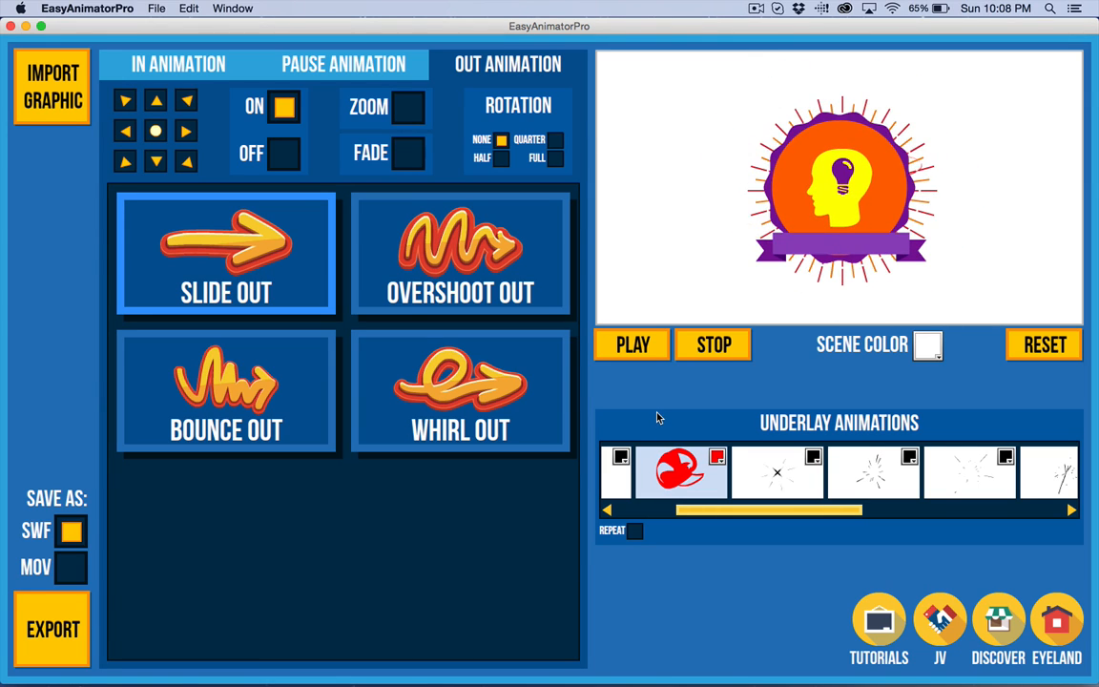
Check the pause animation, then set the badge's entrance to Overshoot In with Zoom.
left_click(153, 99)
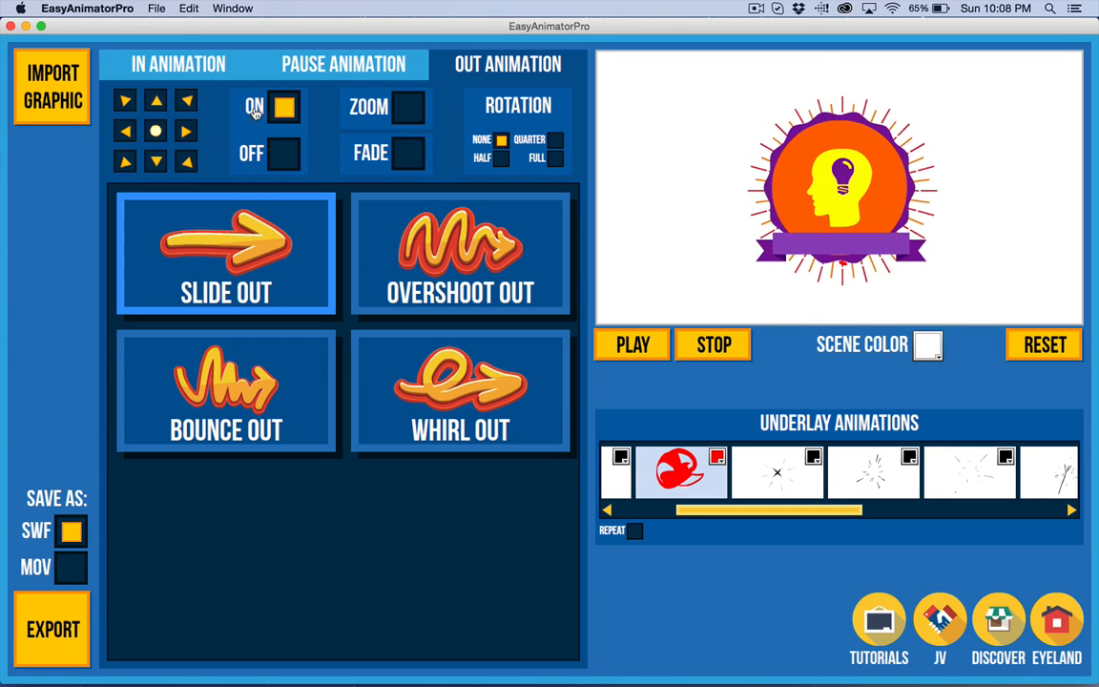
left_click(175, 63)
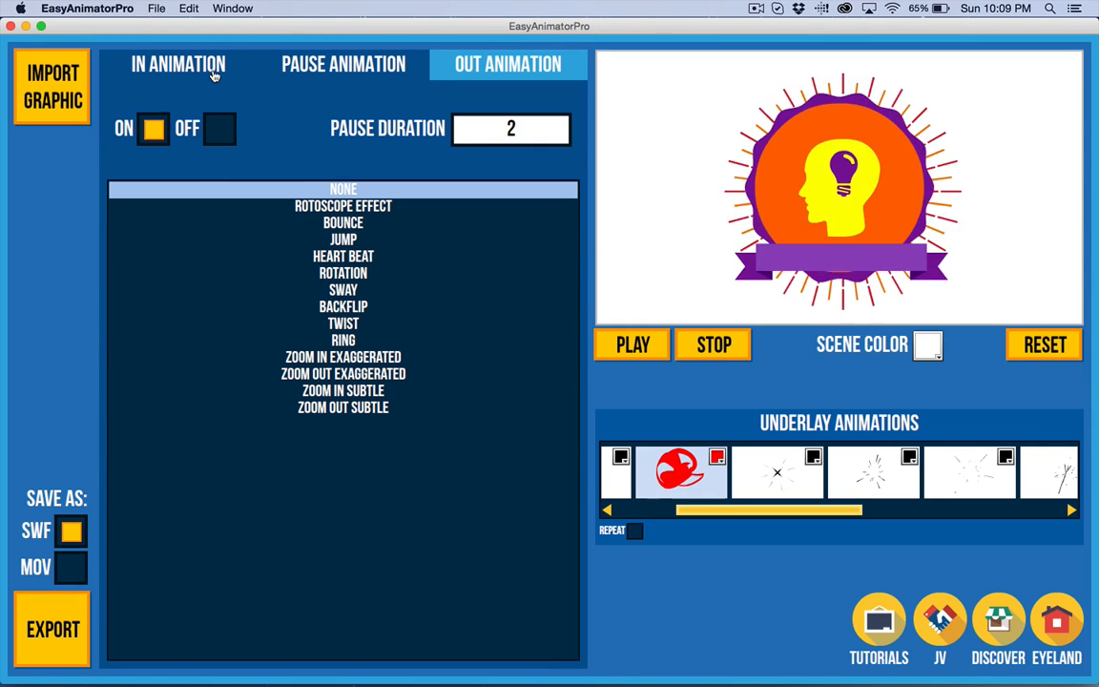
left_click(182, 64)
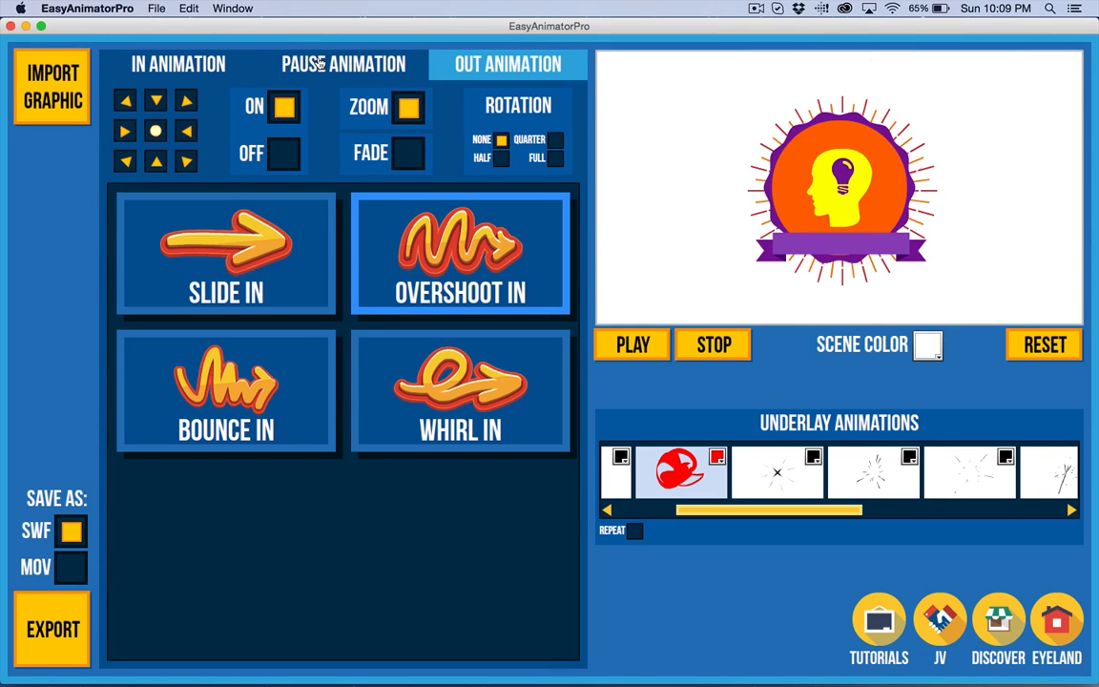
left_click(178, 64)
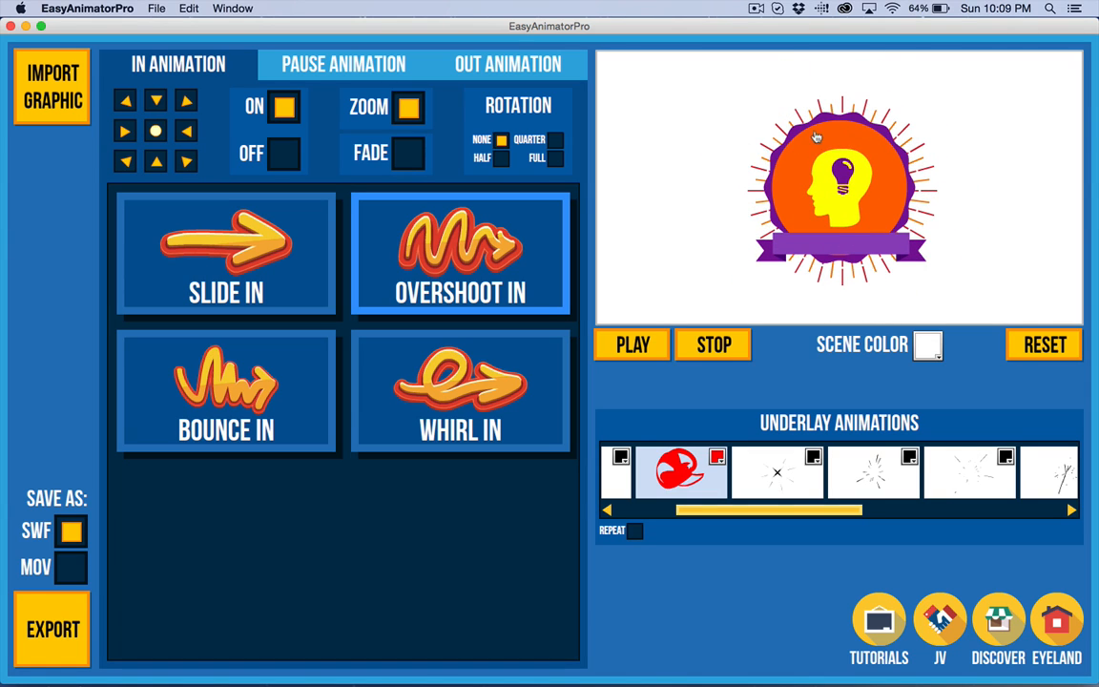
left_click(1043, 345)
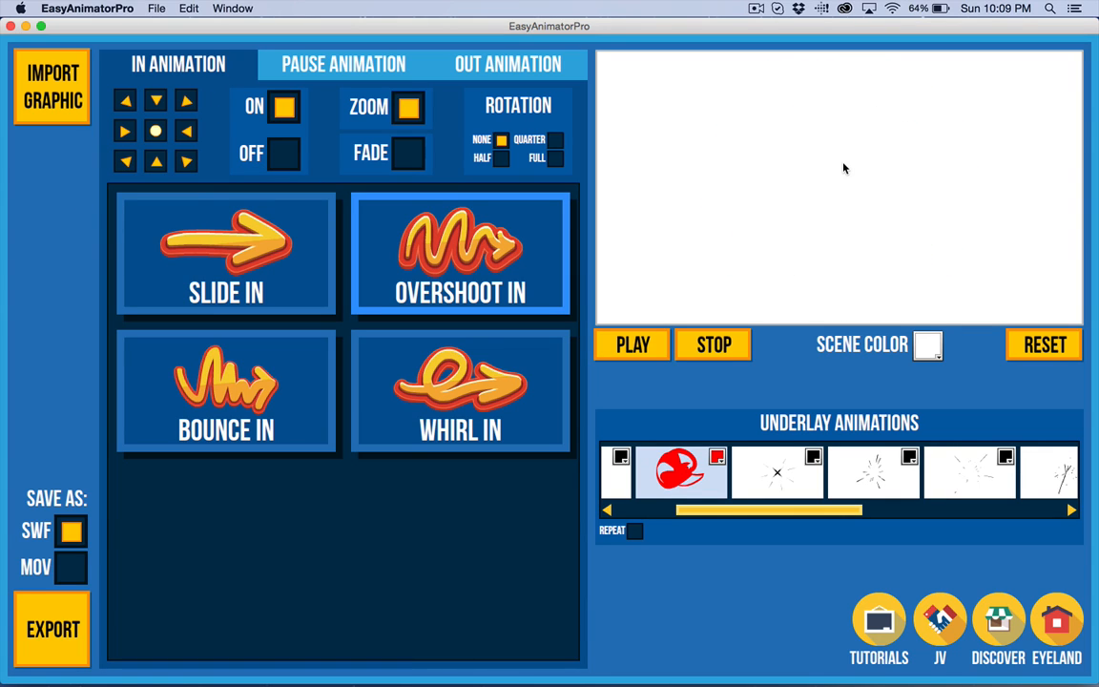
left_click(284, 108)
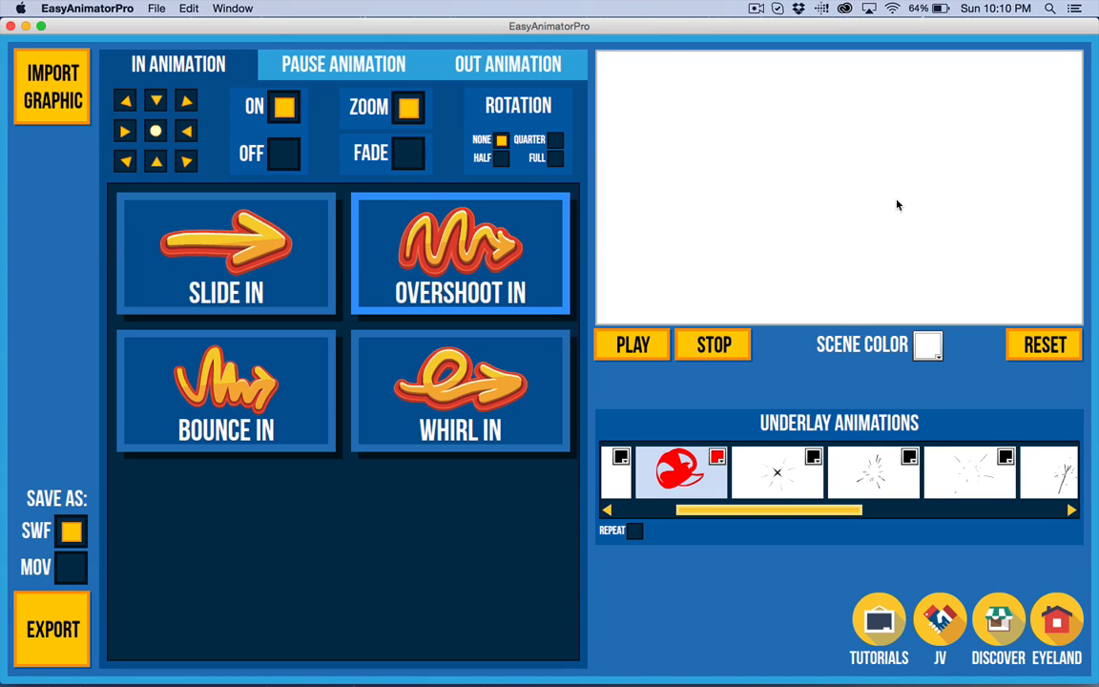
left_click(283, 106)
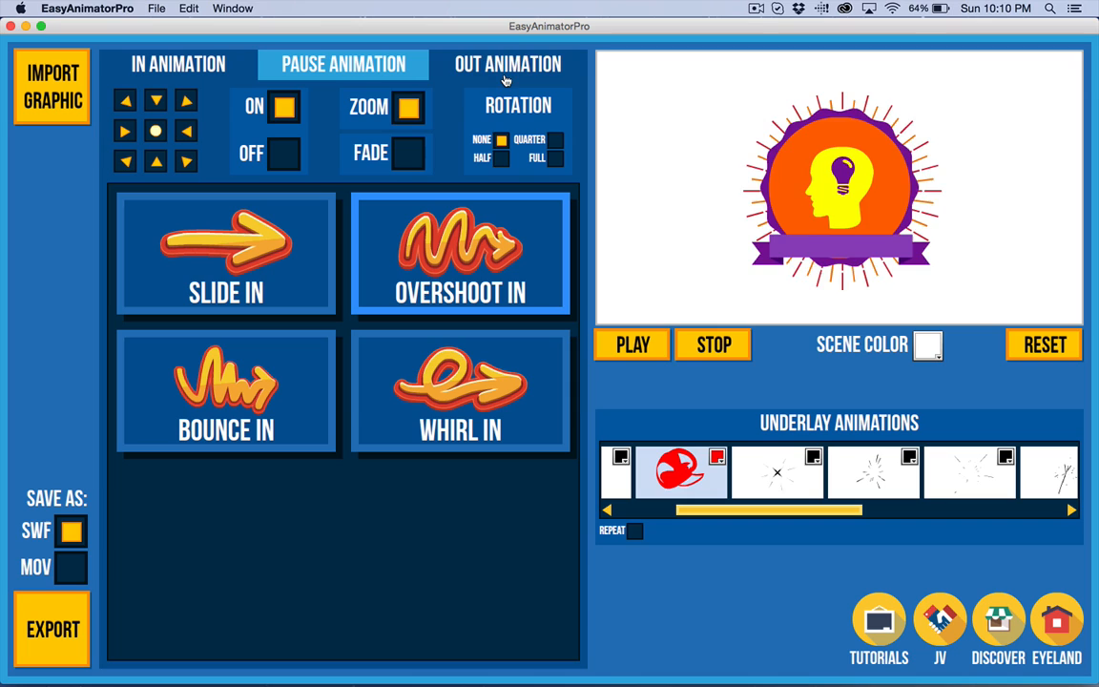
left_click(176, 64)
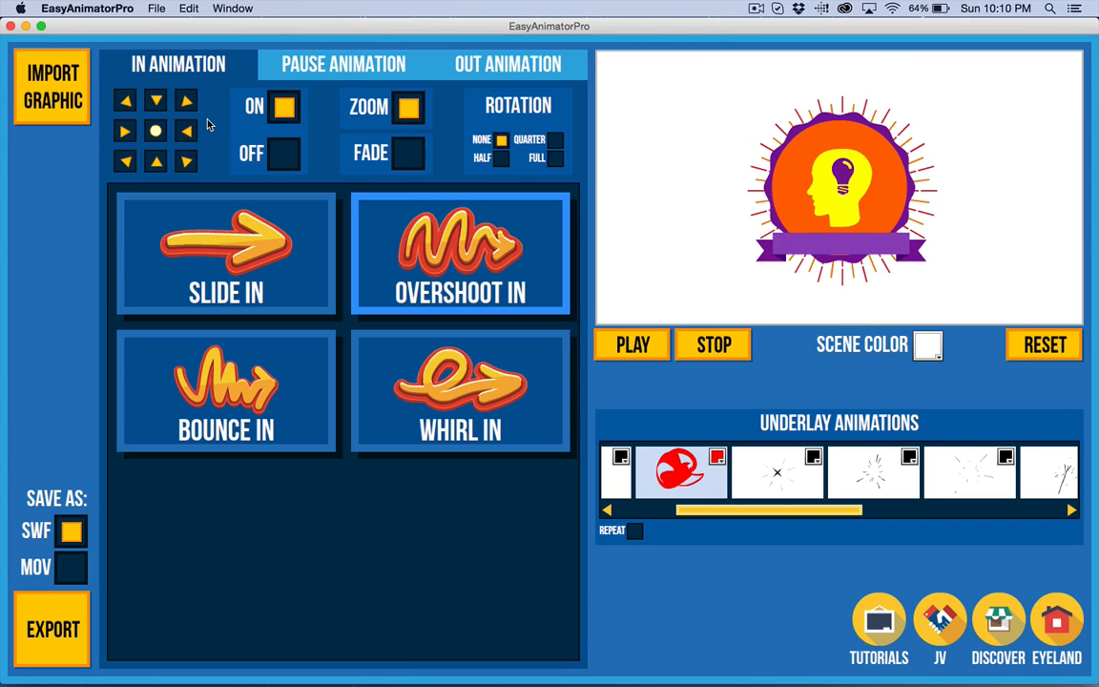